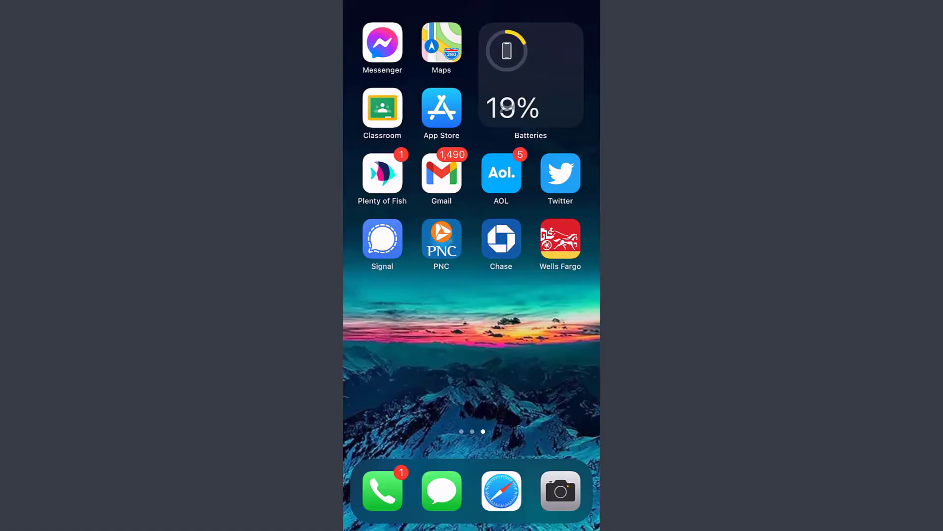
# Find 'chase bank' in the app store, launch Chase Mobile and dismiss the sign-in keyboard.
pyautogui.click(441, 109)
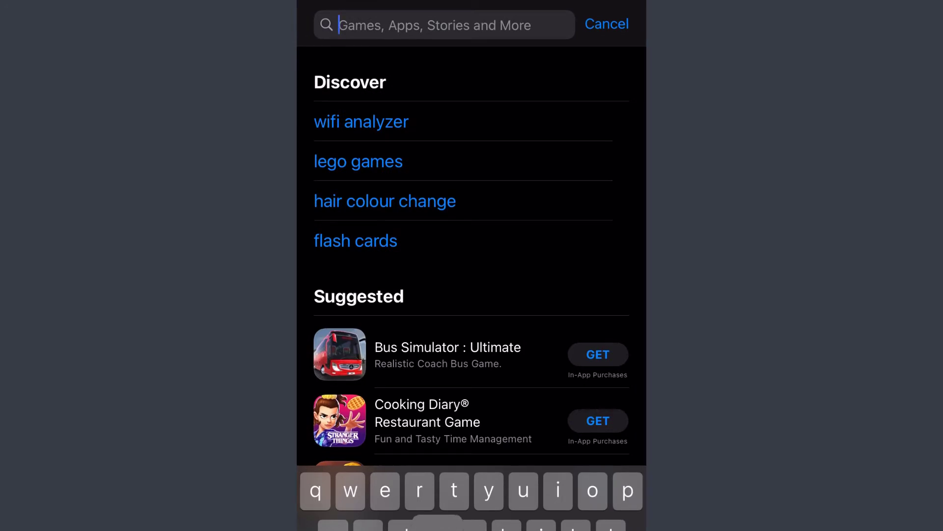
pyautogui.write('chase bank')
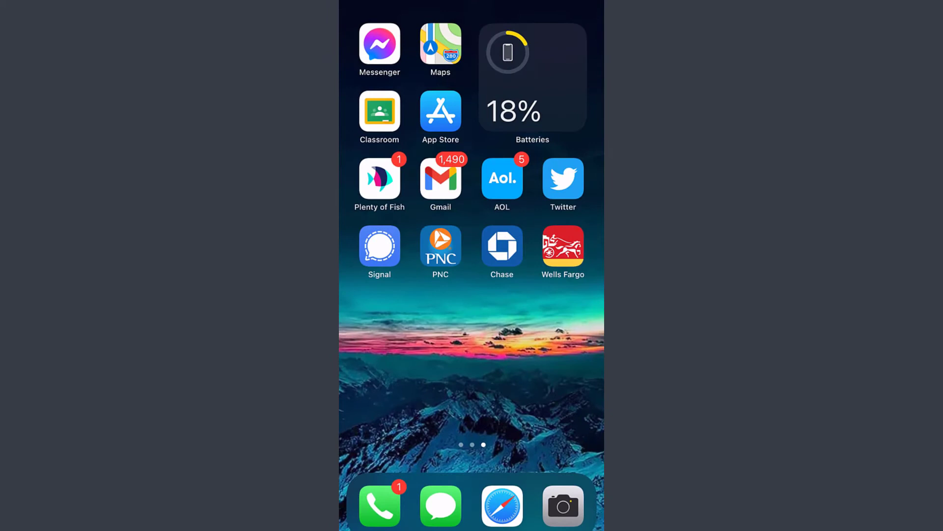
pyautogui.click(502, 245)
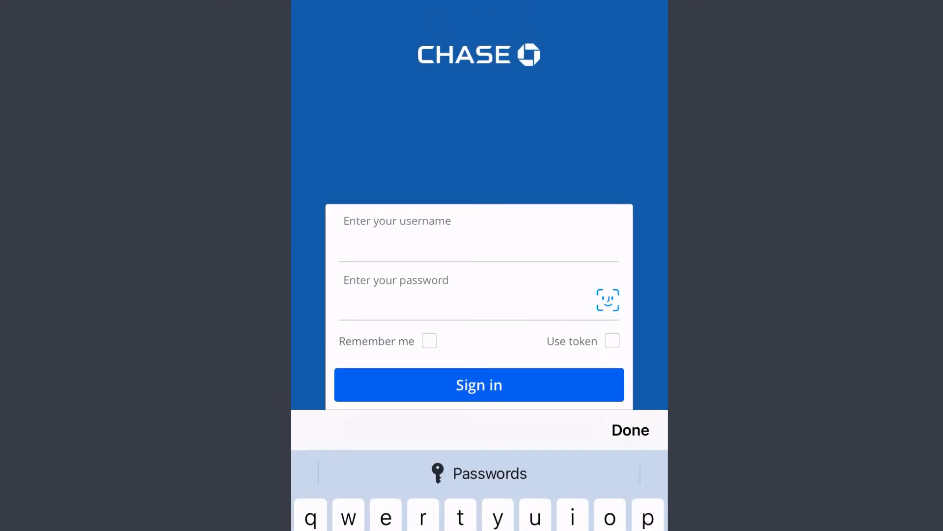
pyautogui.click(630, 430)
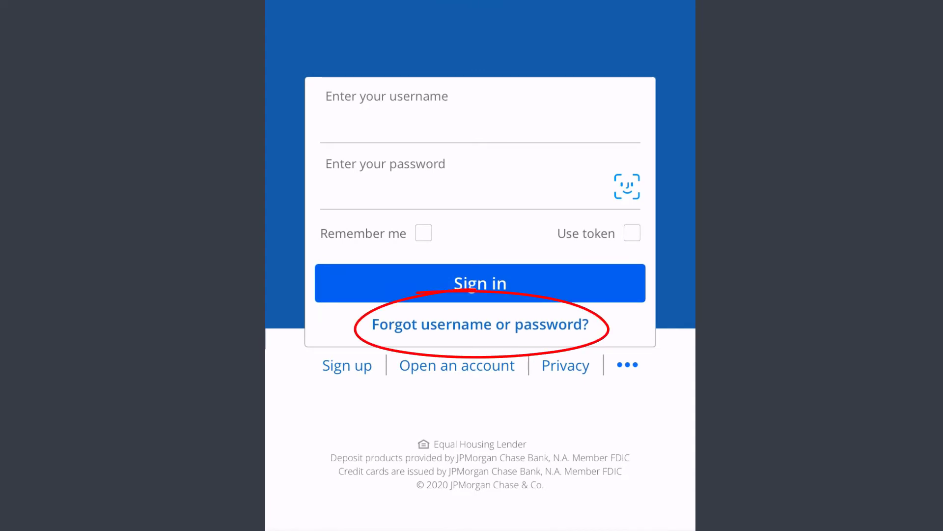
pyautogui.click(480, 323)
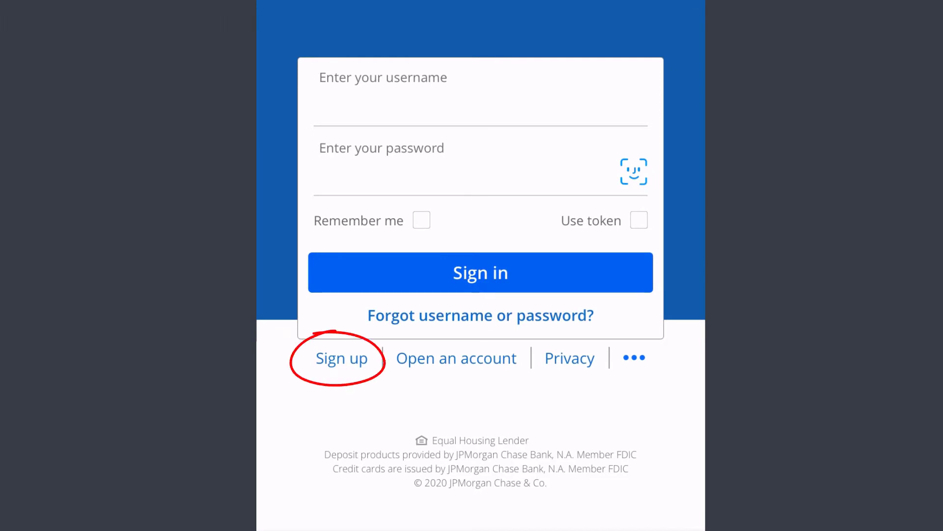
# Go from the sign-in form to the Open an Account options list.
pyautogui.click(341, 358)
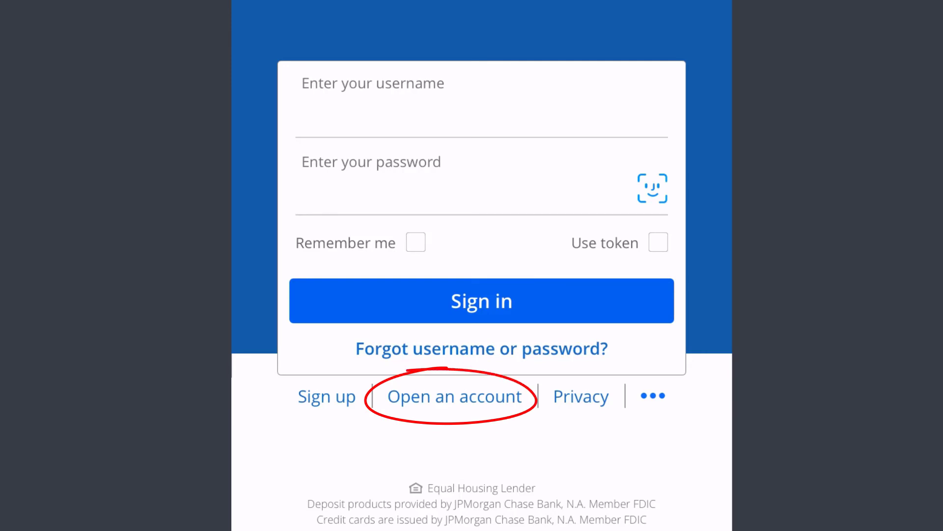
pyautogui.click(454, 396)
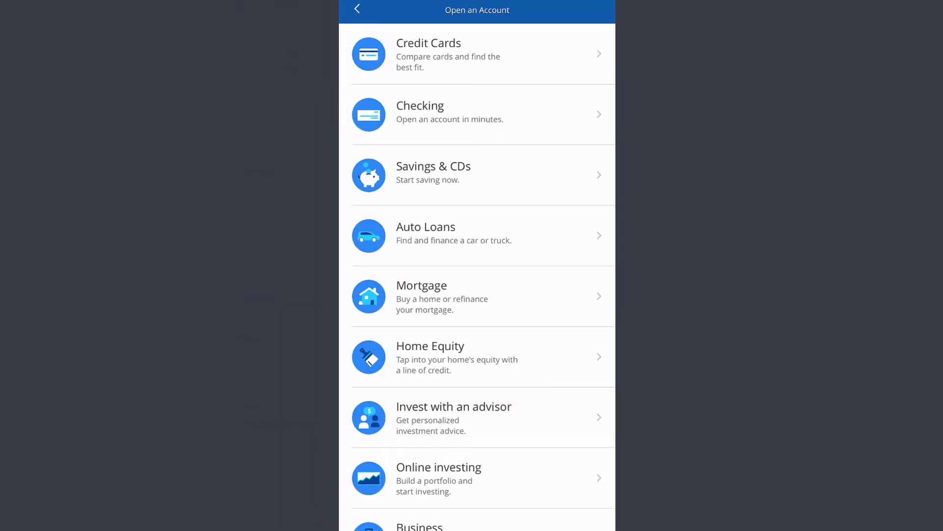